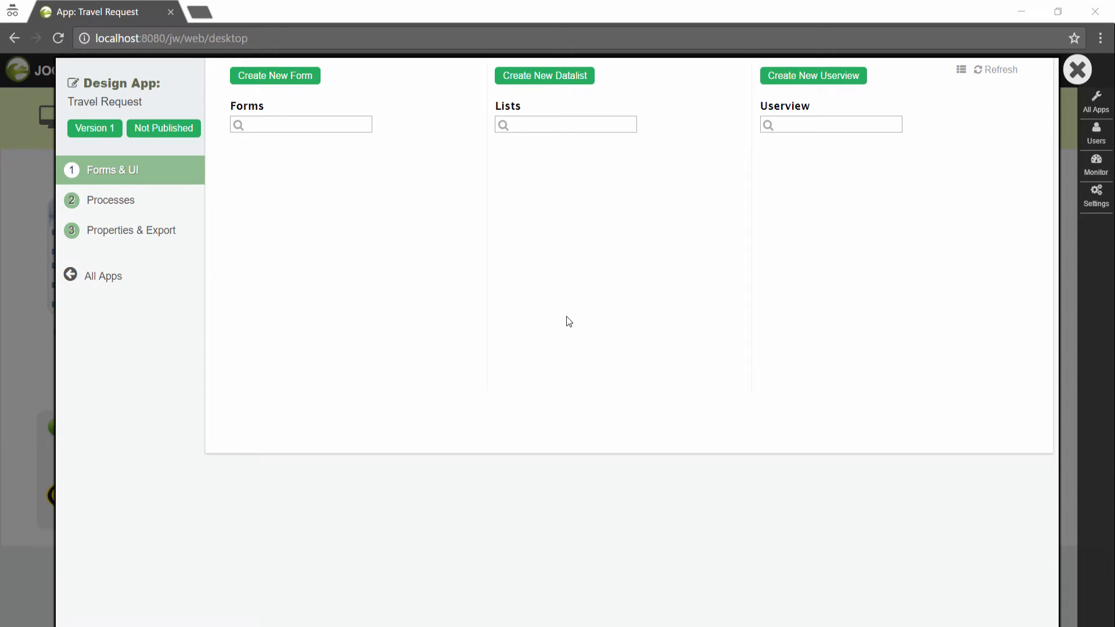
Create a new form with ID travelRequestForm and table name travel_requests, and save it.
left_click(274, 76)
type("Travel Request Form")
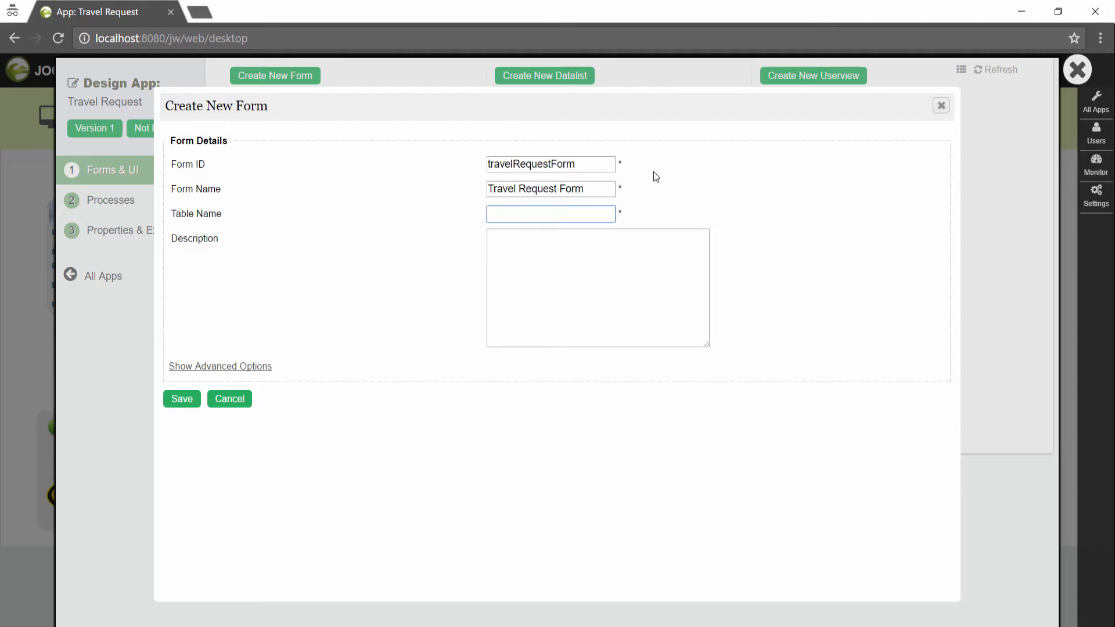
type("travel_requests")
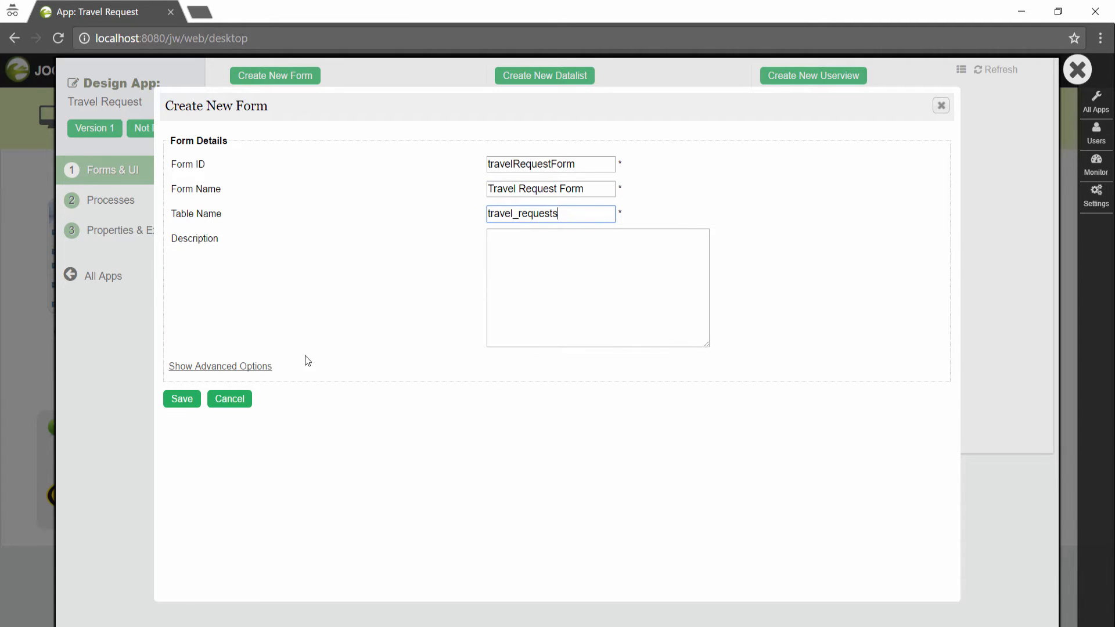
left_click(181, 399)
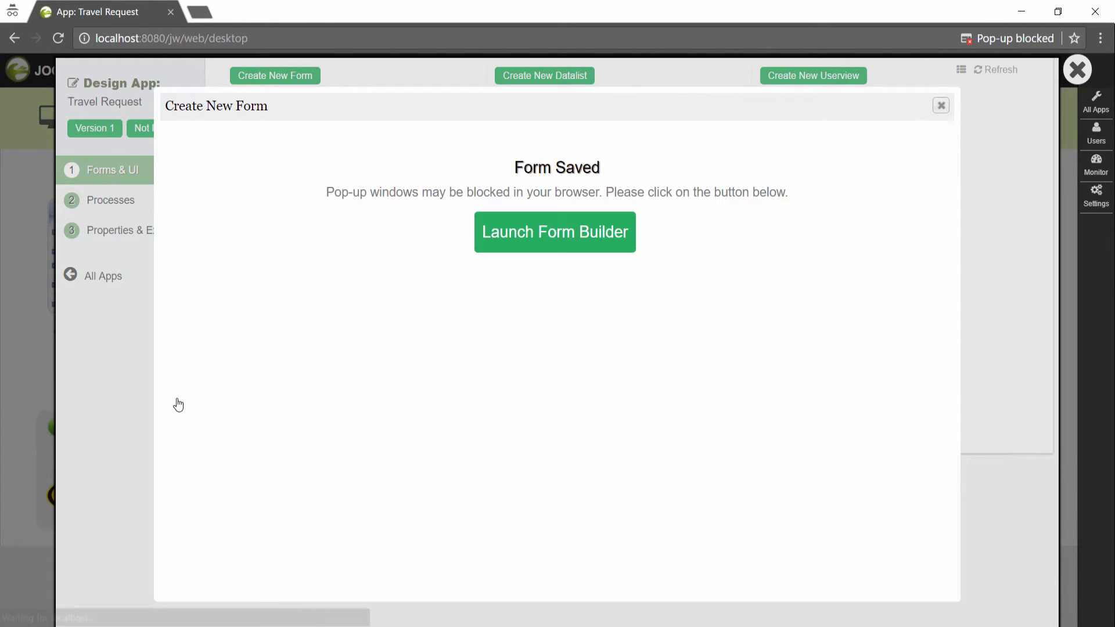
Launch the form builder and relabel the first section to Travel Request Details.
left_click(555, 232)
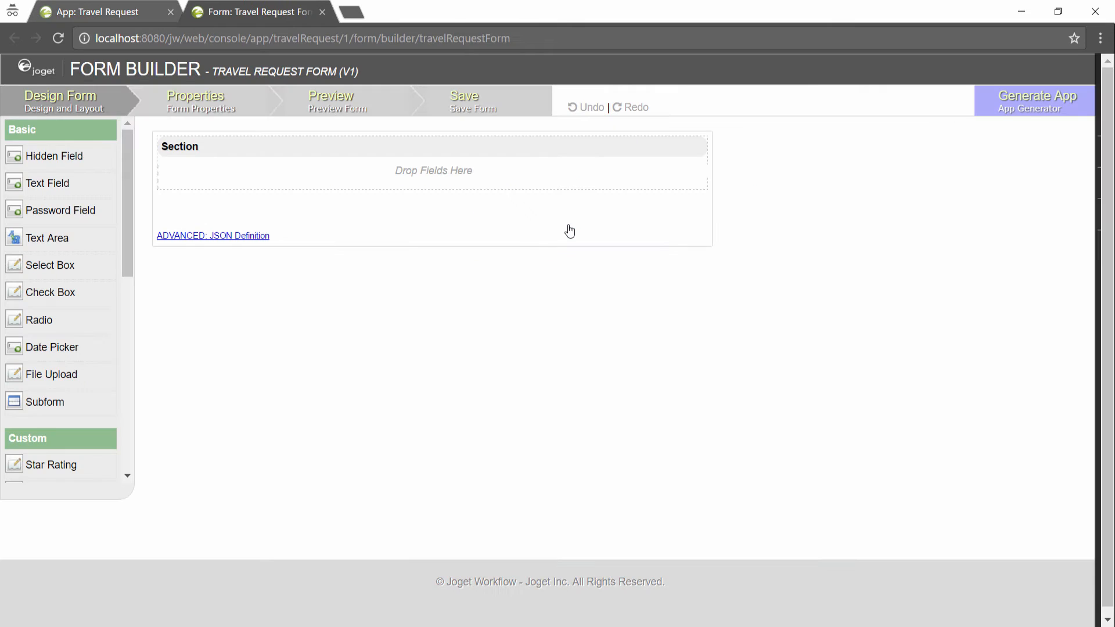
mouse_move(596, 205)
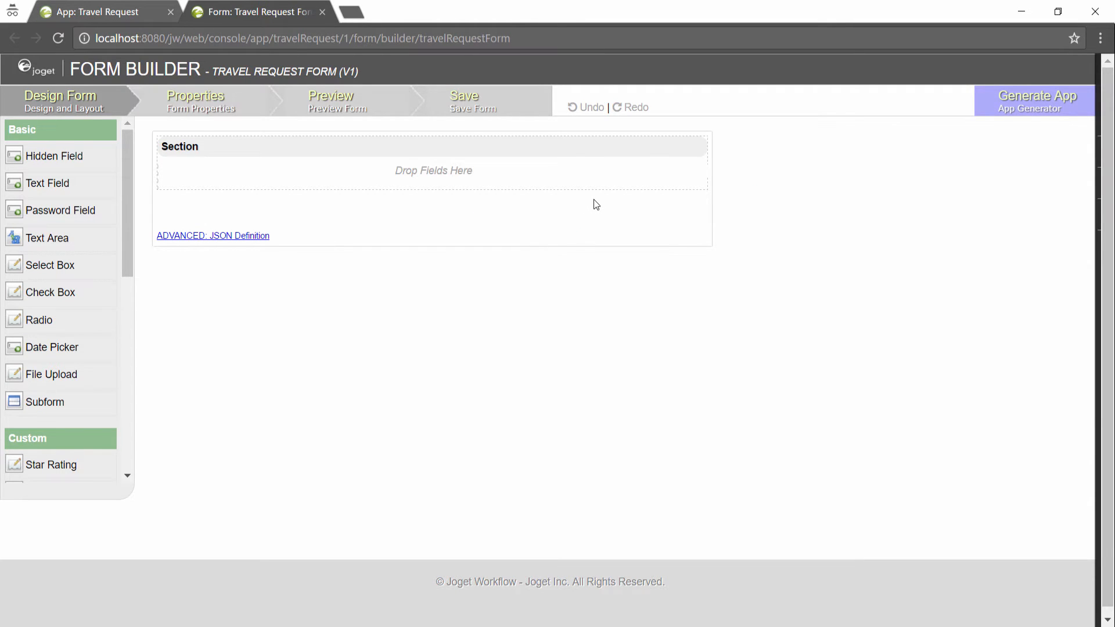
mouse_move(643, 150)
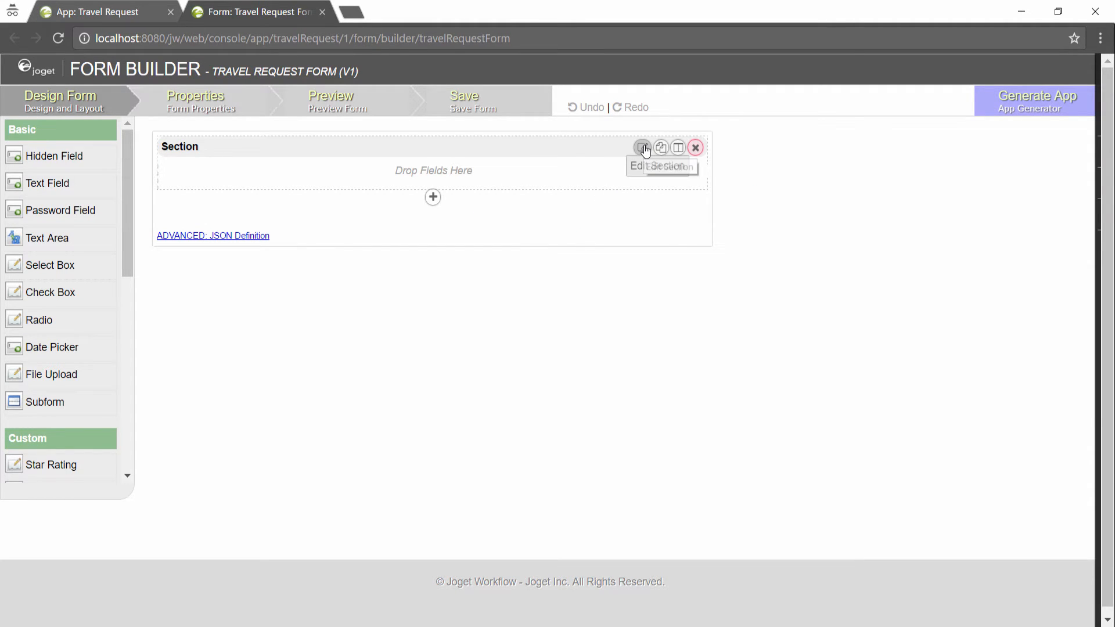
left_click(643, 147)
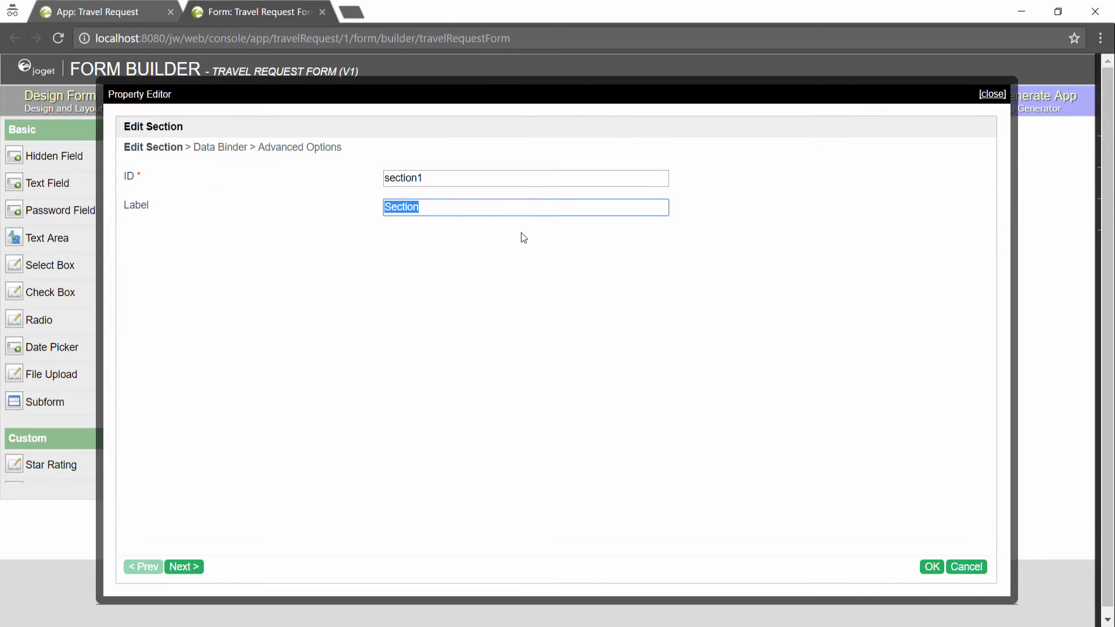
type("Travel Request Details")
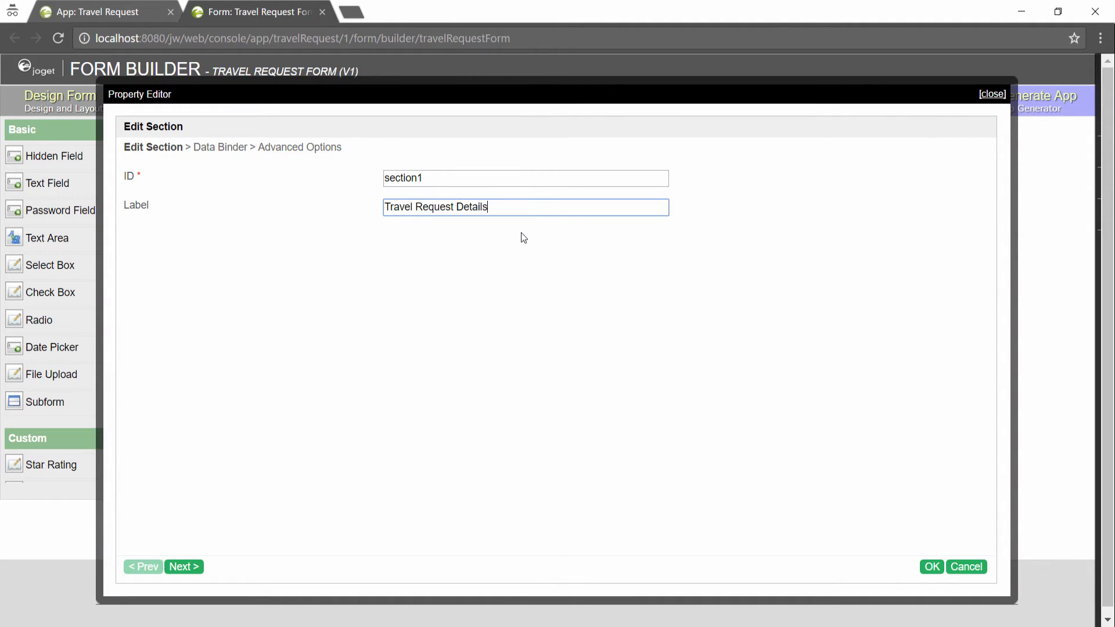
left_click(930, 567)
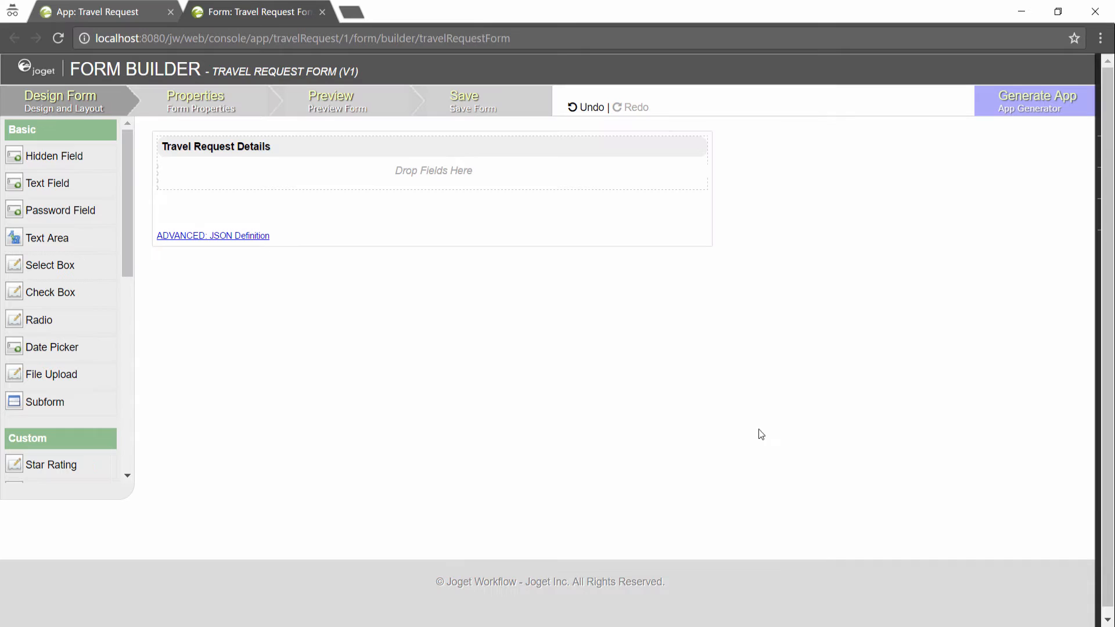
mouse_move(51, 188)
type("Na")
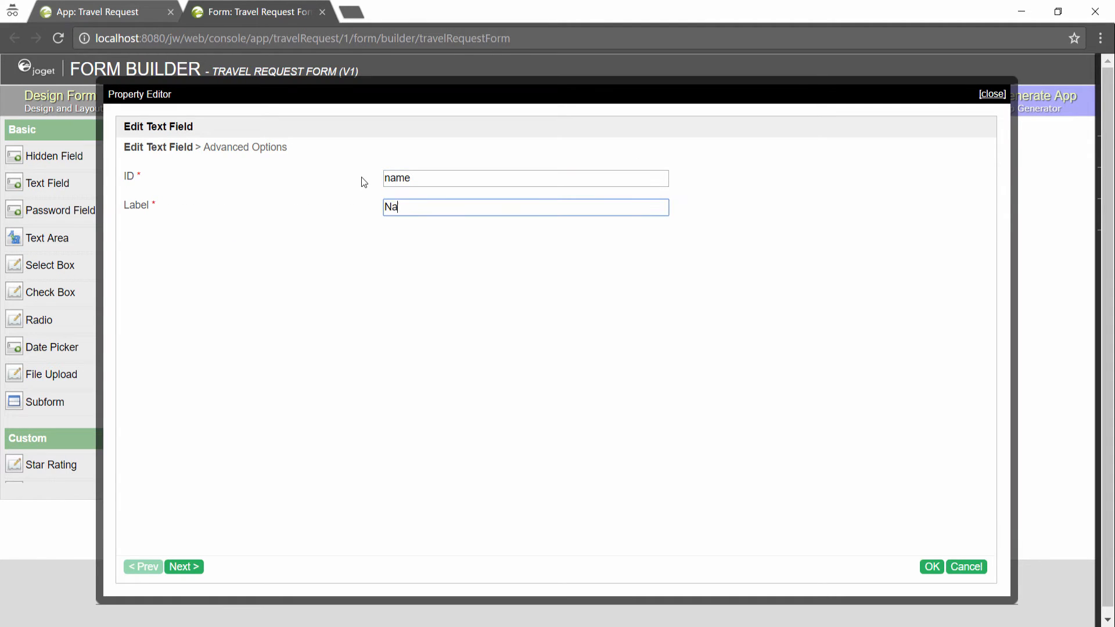
Add a text field with ID name and label Name to the Travel Request Details section.
type("me")
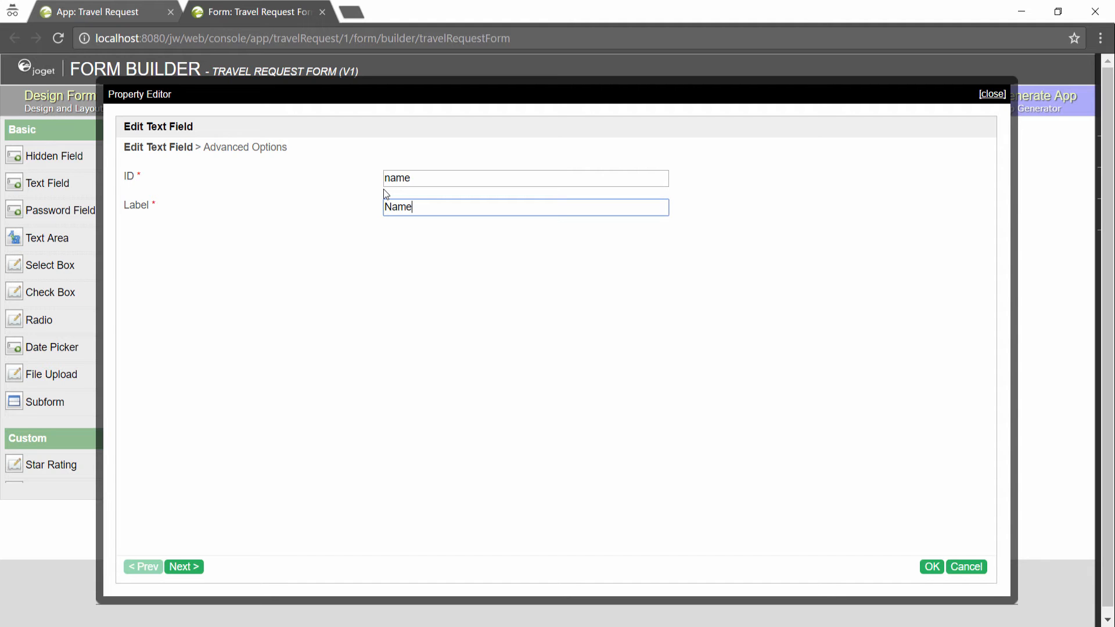
mouse_move(920, 559)
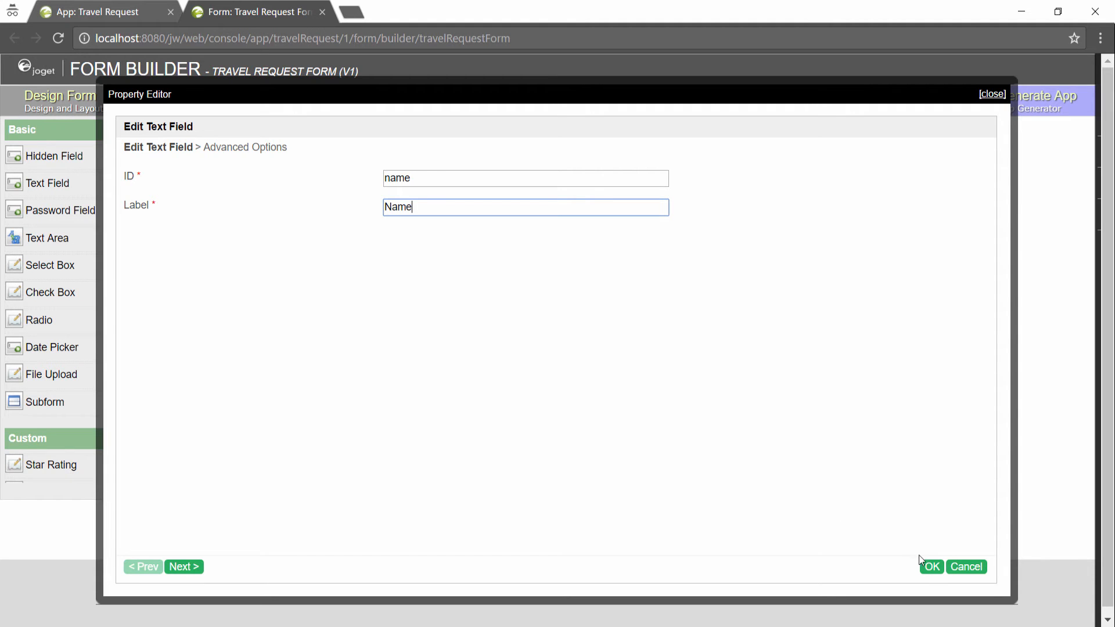
left_click(929, 567)
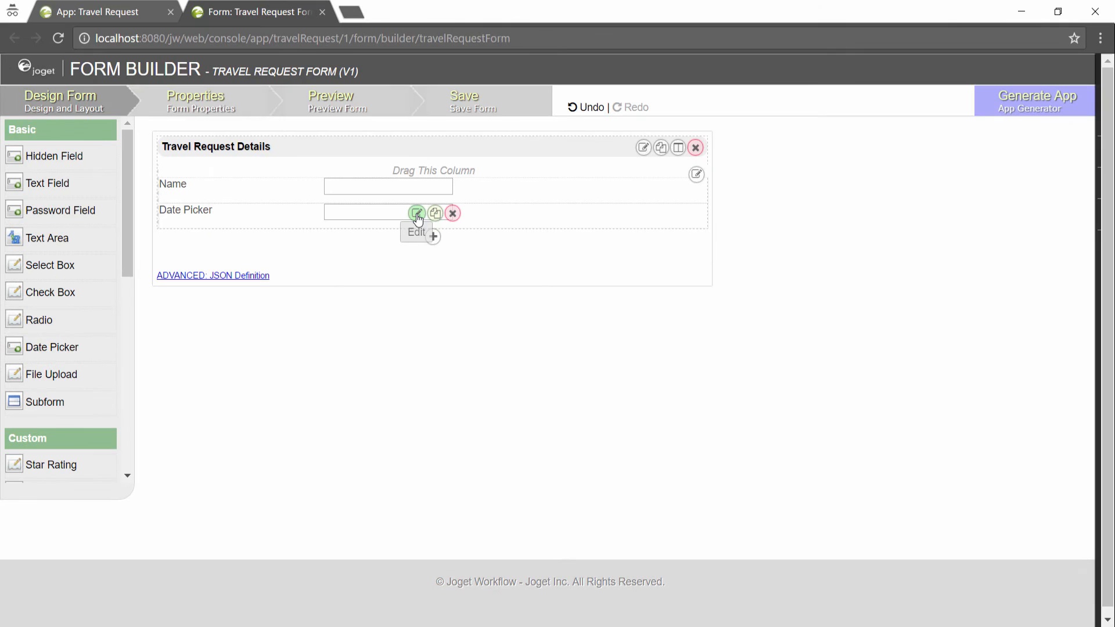
Label the date picker Travel Date (From) and duplicate it as date_to labelled Travel Date (To).
left_click(417, 214)
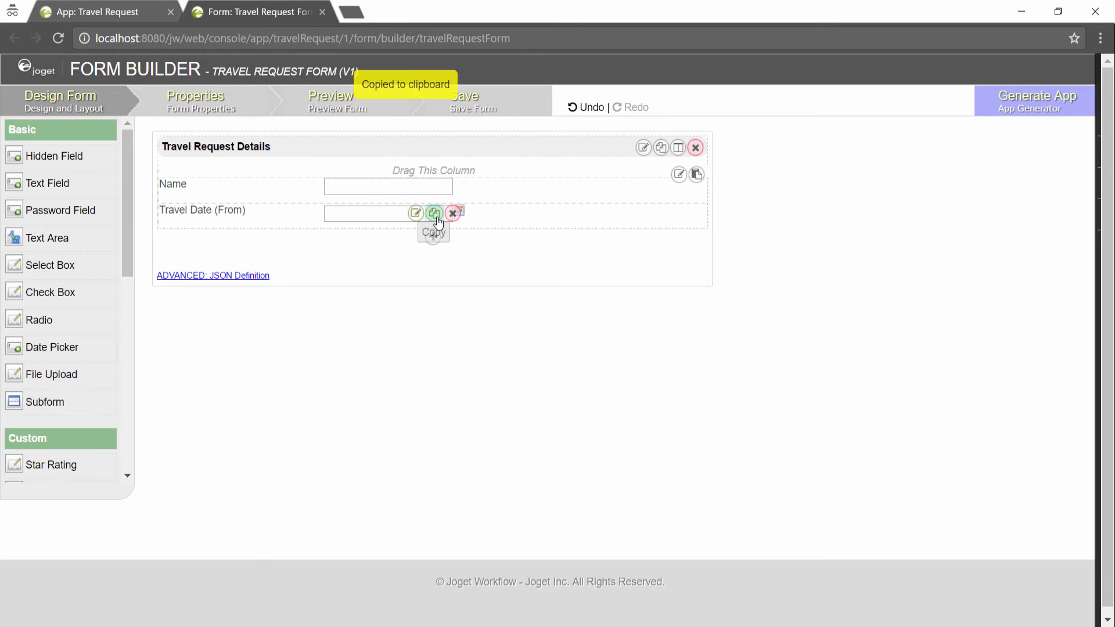
left_click(433, 214)
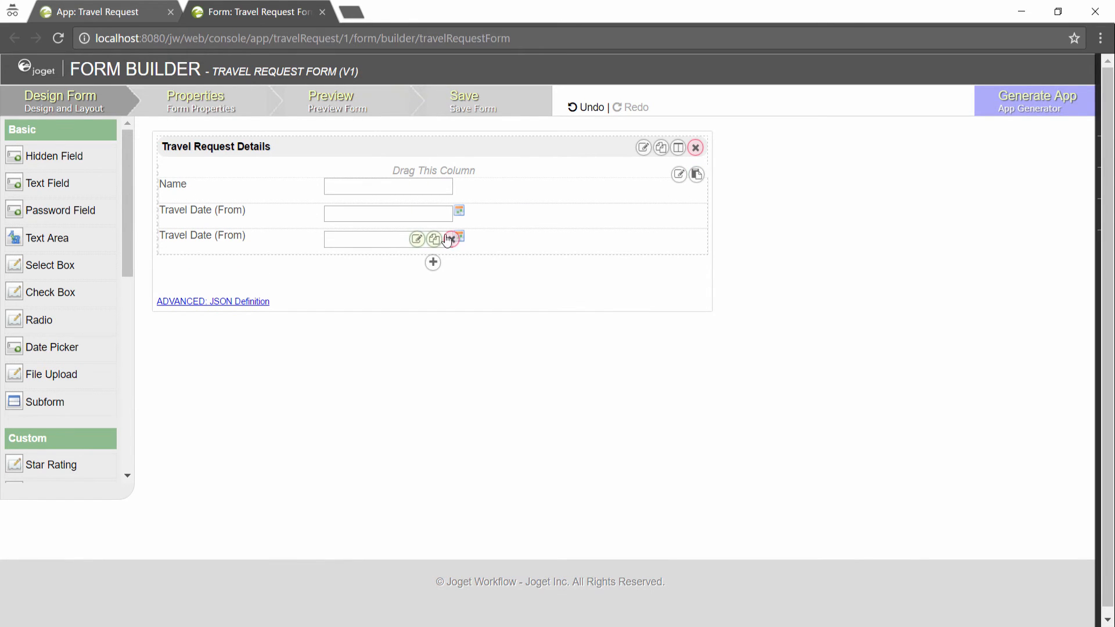
left_click(417, 239)
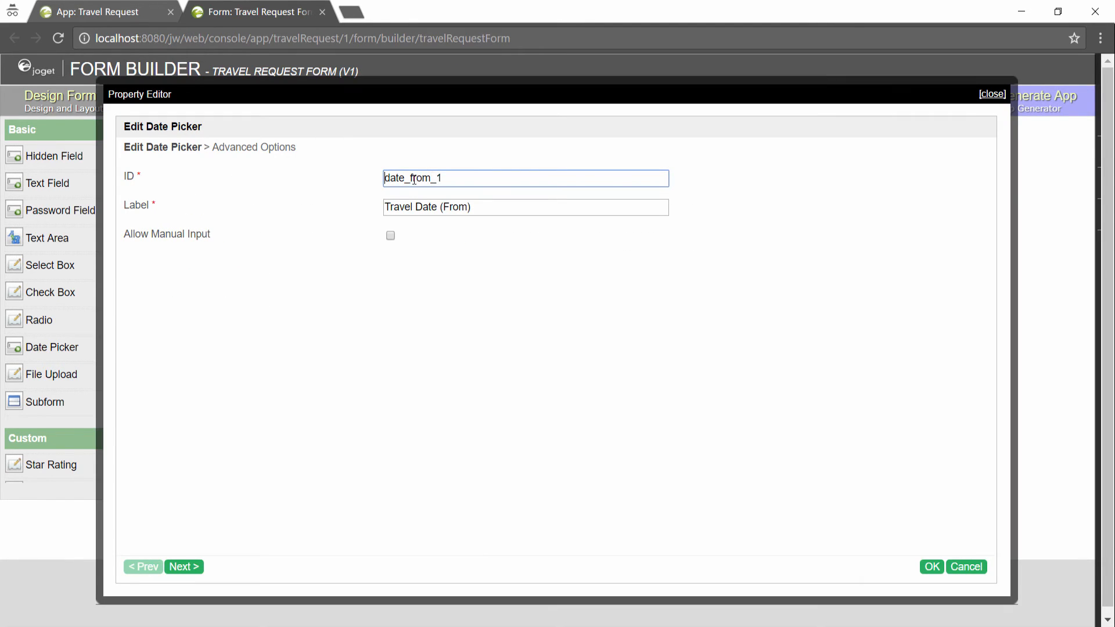
double_click(455, 206)
type("T")
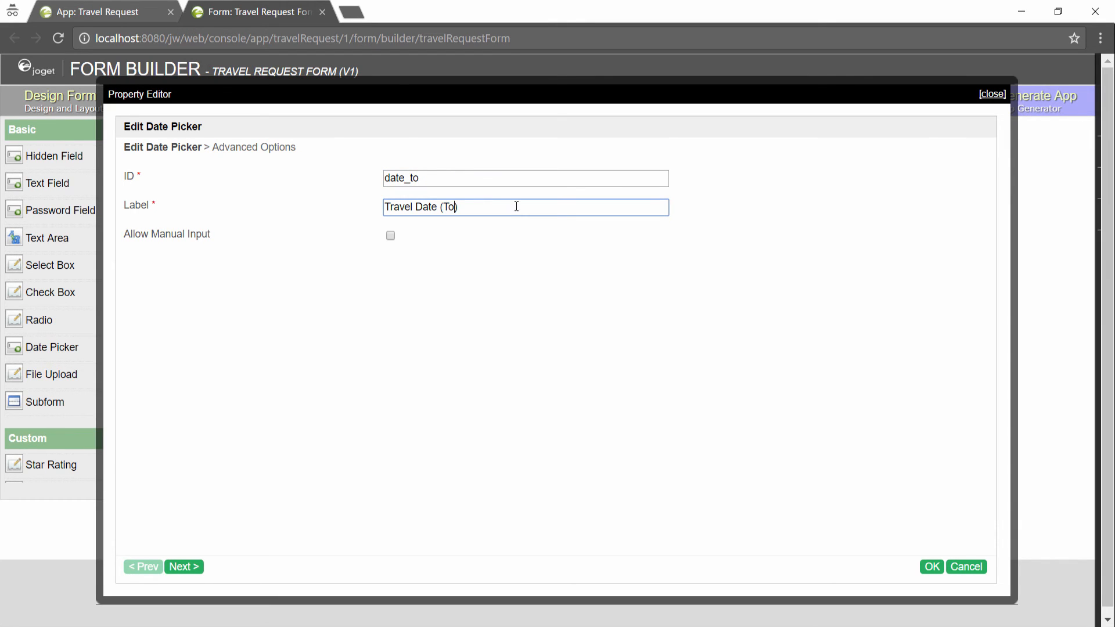
left_click(931, 566)
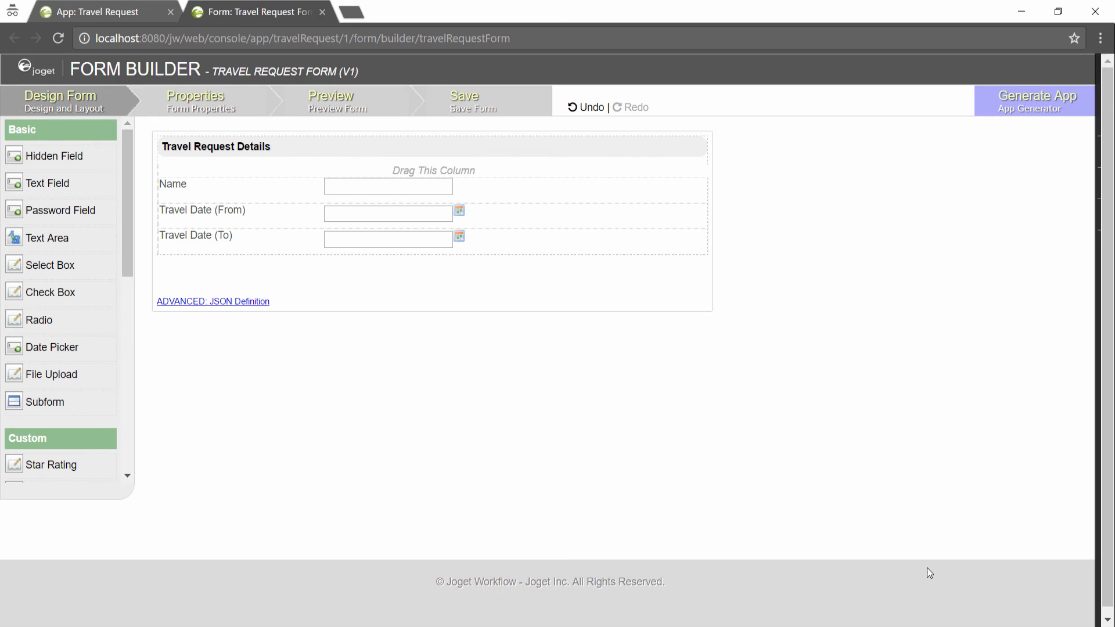
mouse_move(52, 241)
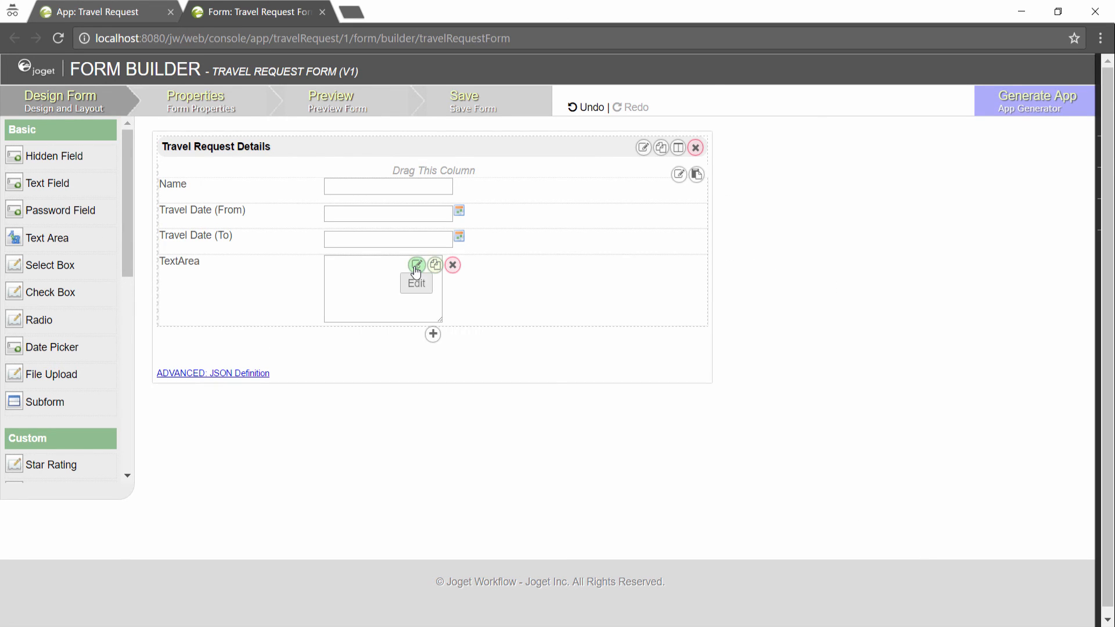
Label the new text area Remark, then preview the form and close the preview.
left_click(417, 264)
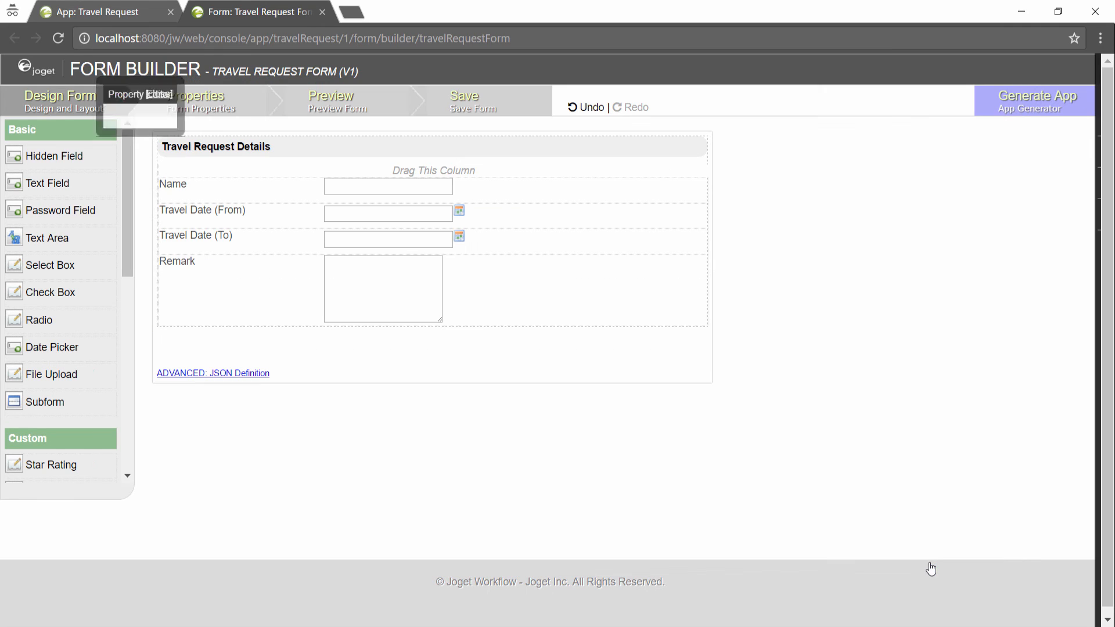
left_click(330, 100)
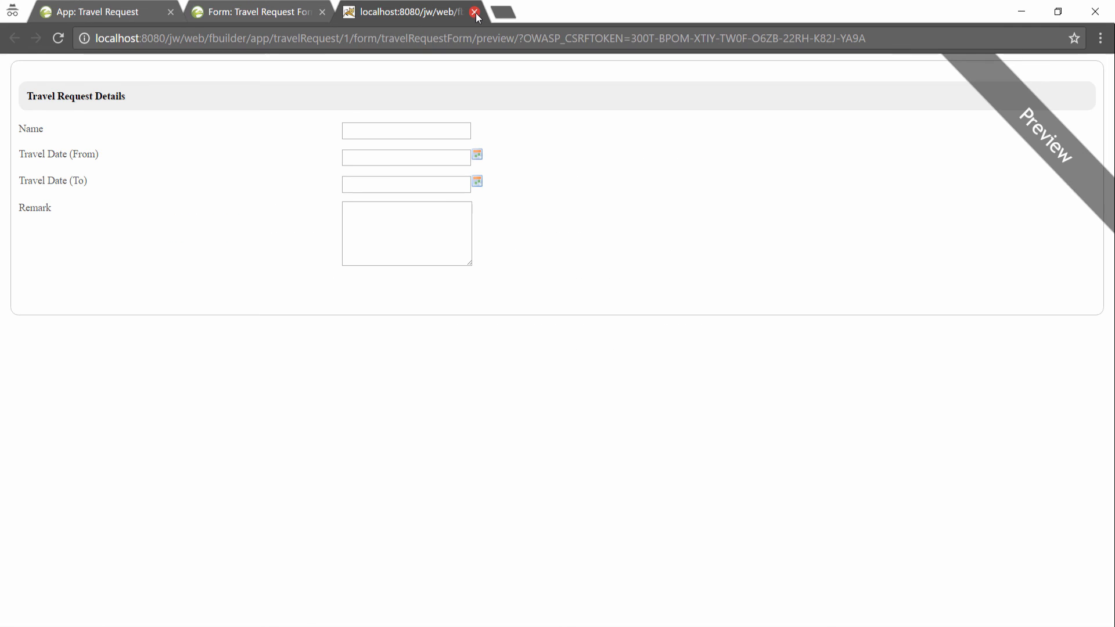
left_click(475, 12)
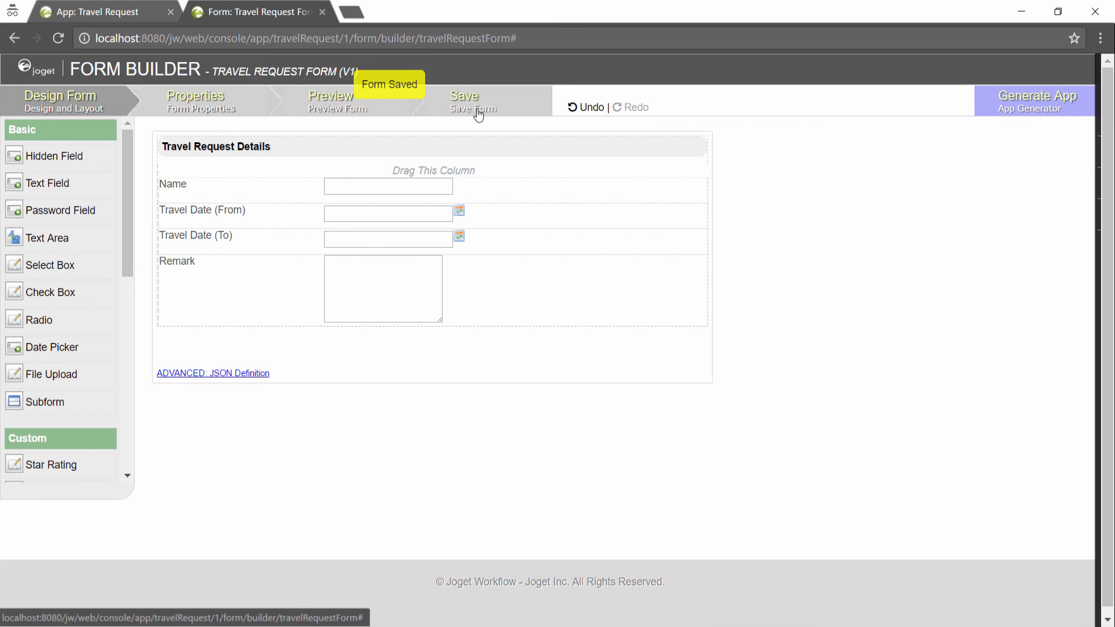